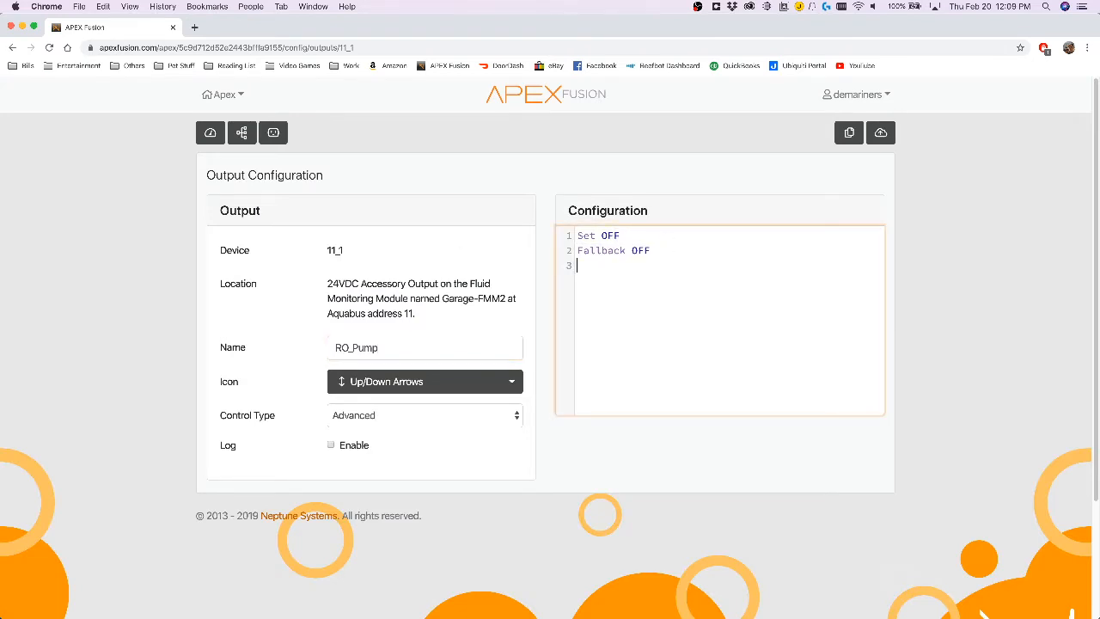
Step: Draft a third line 'If R-pH < 8.0 Then ON' on the RO_Pump program, then trim it back to 'If R-pH'
text(If)
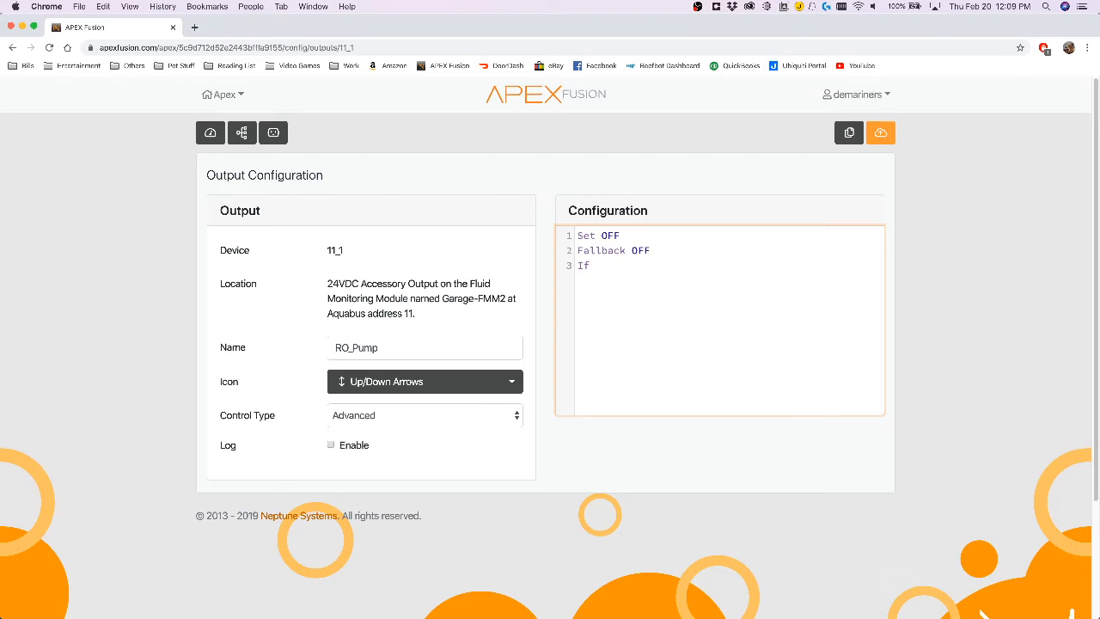
text(R-)
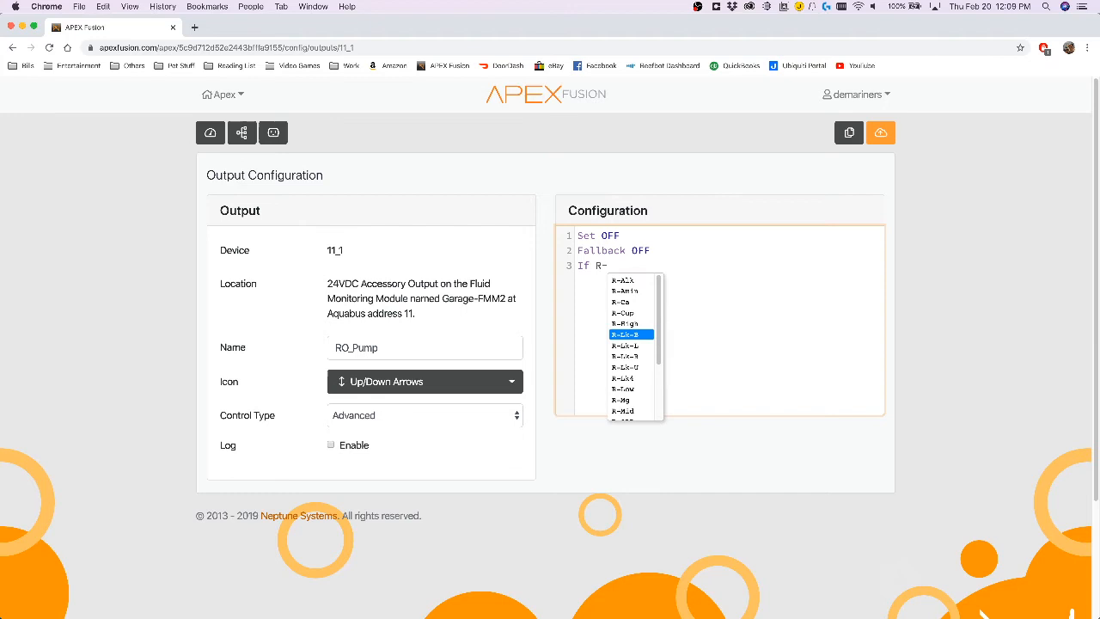
text(pH >)
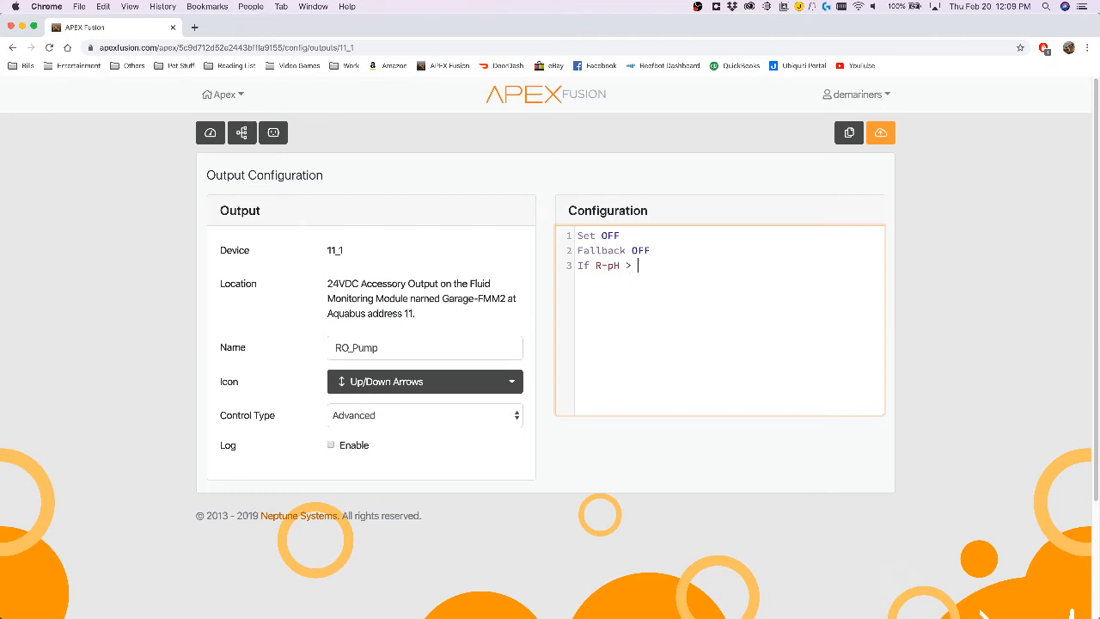
text(8.0)
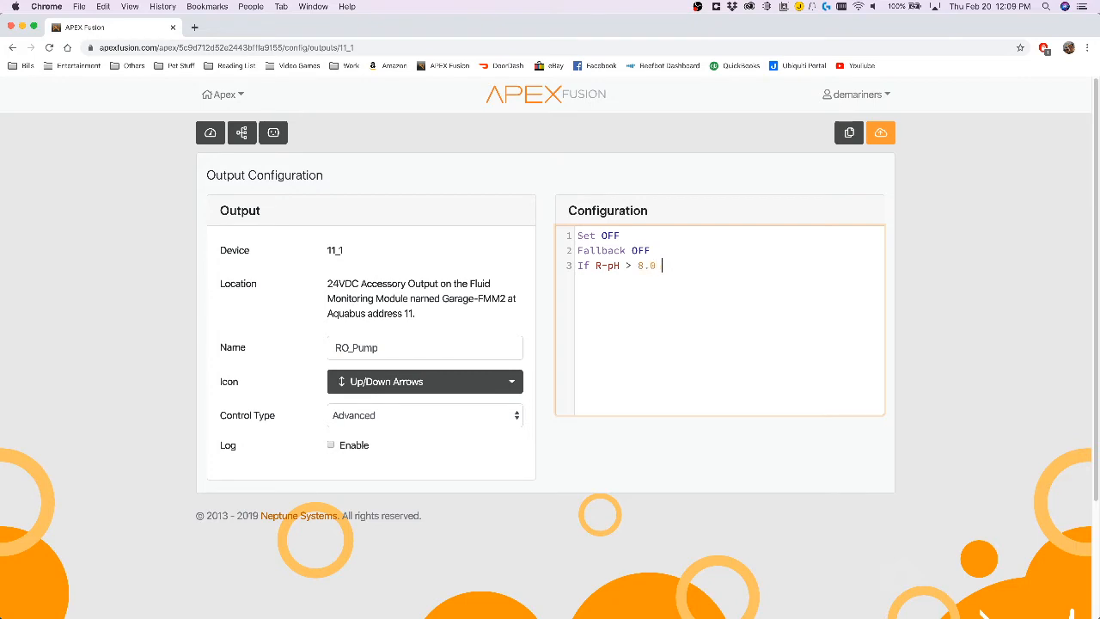
text(Then ON)
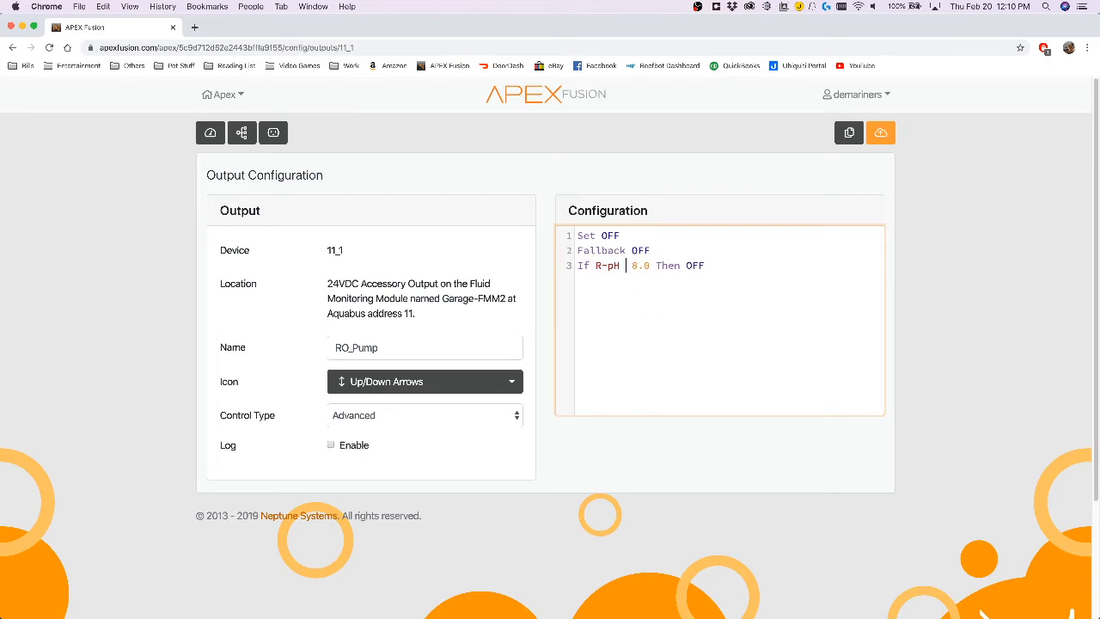
text(<)
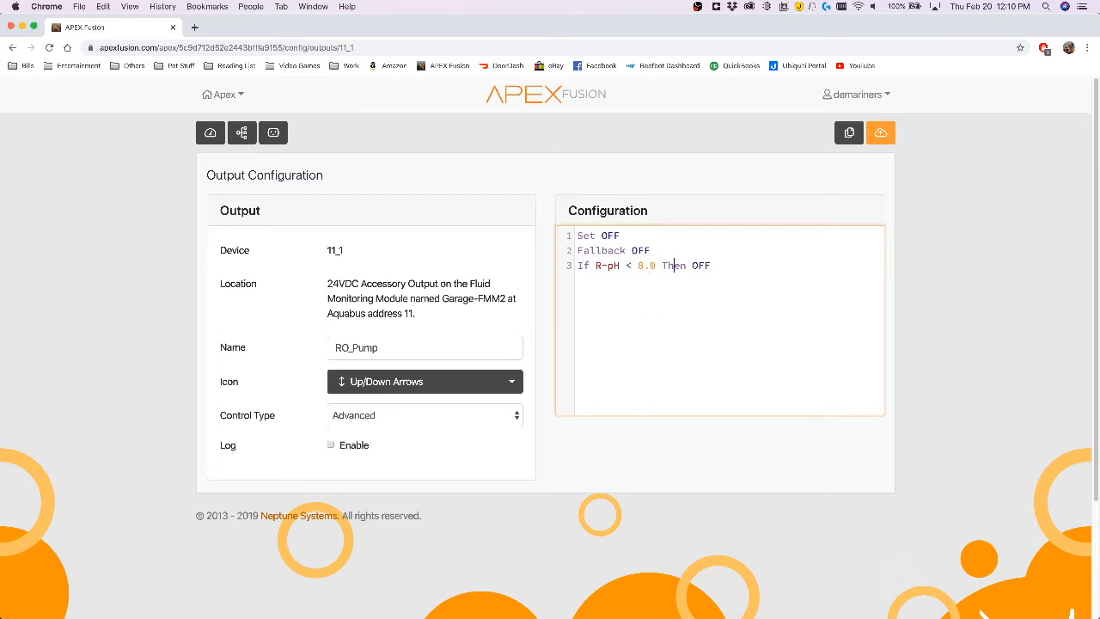
text(ON)
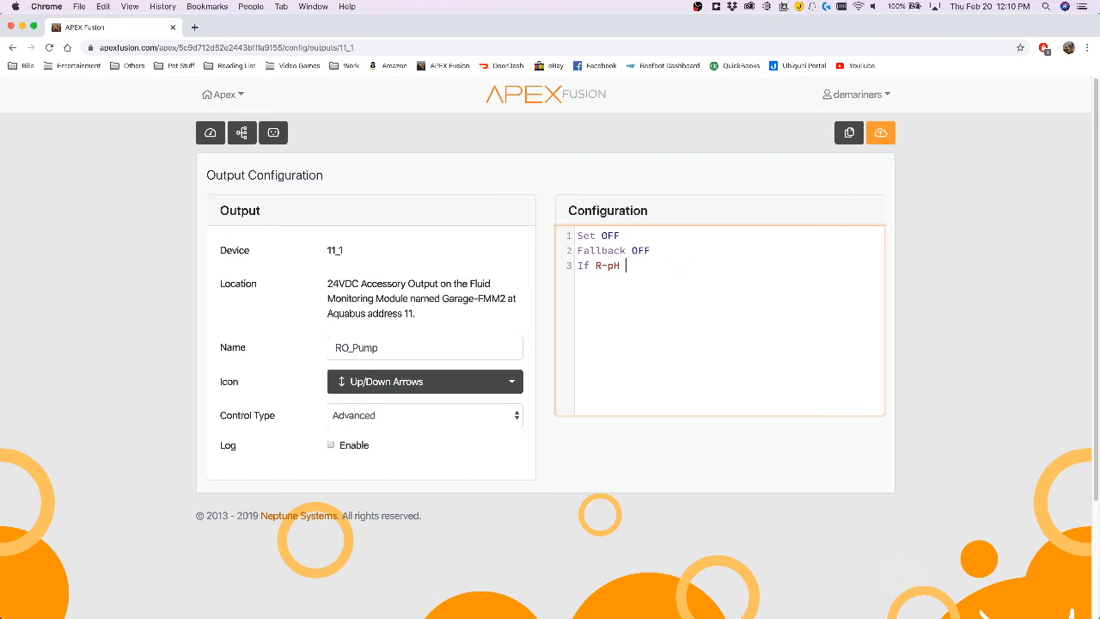
Step: Rewrite line 3 as 'If Outlet Reef_Pump = ON Then OFF'
key(backspace)
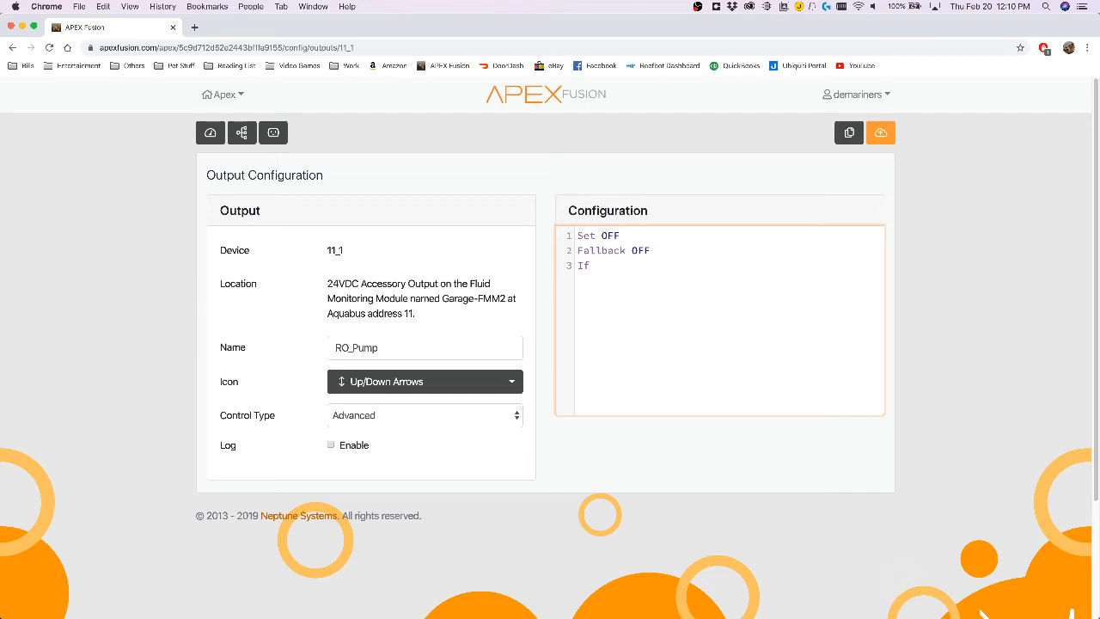
text(Outlet)
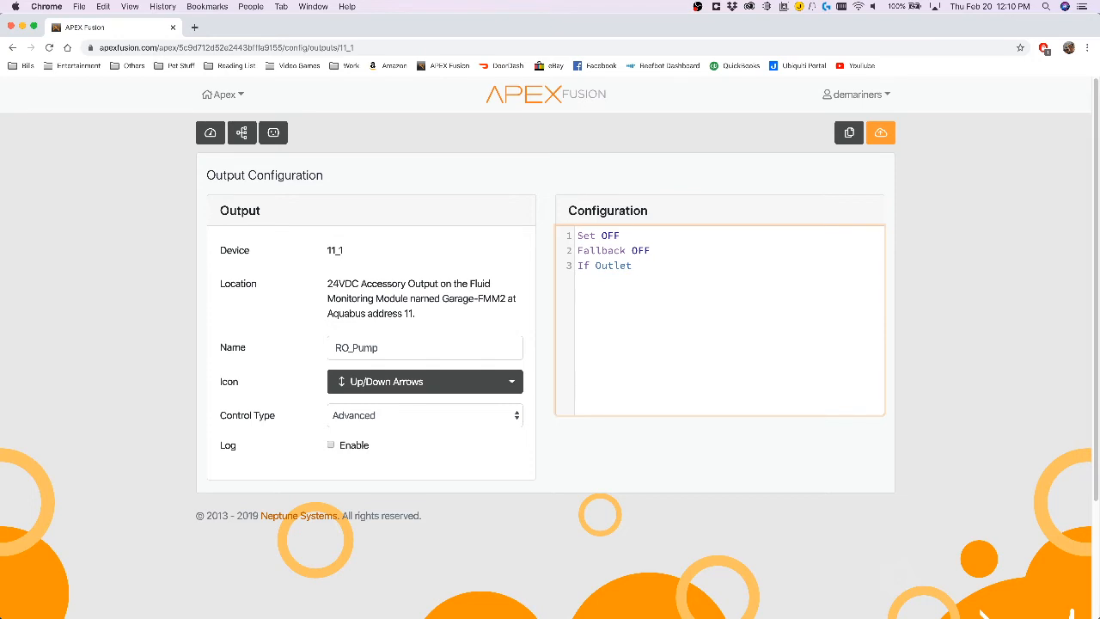
text(Reef_Pump)
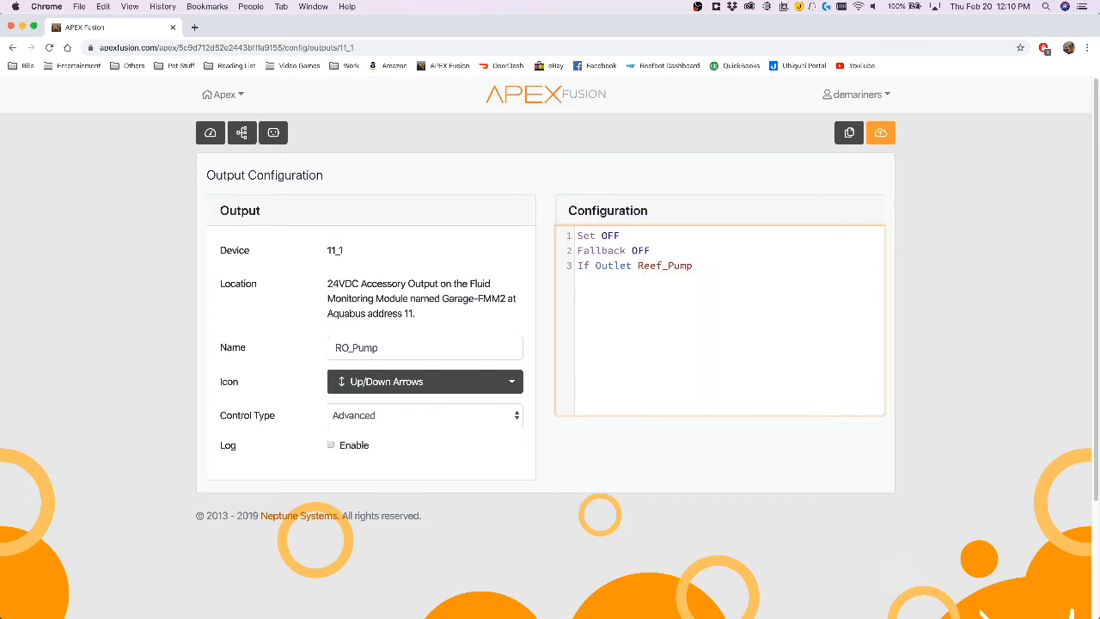
text(= ON)
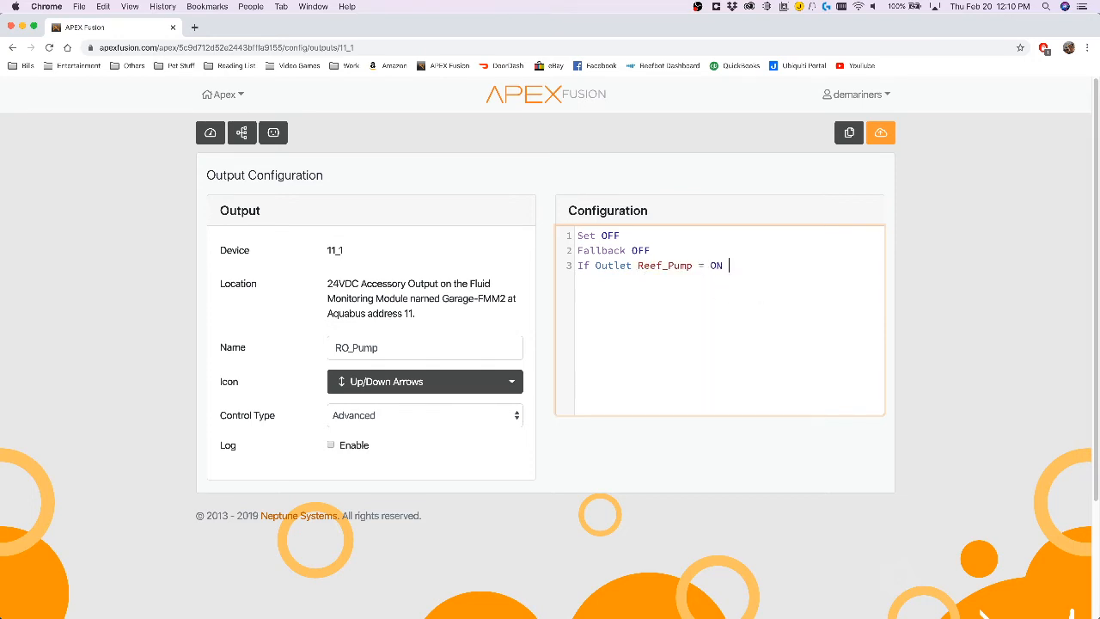
text(Then OFF)
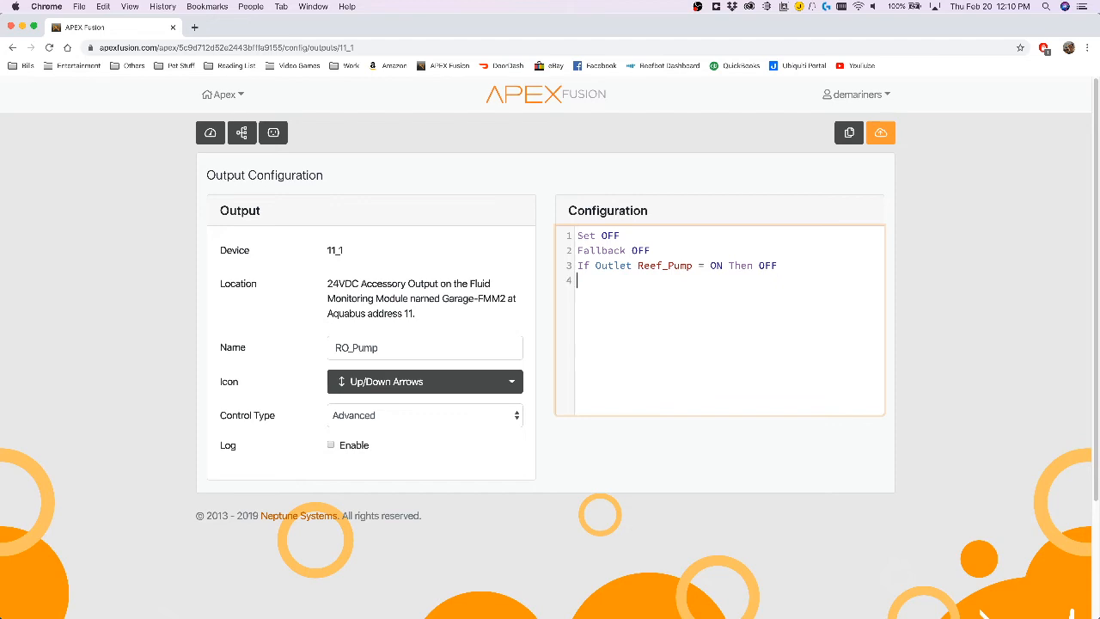
Step: Add line 4 'If Outlet Reef_Pump = OFF Then ON' and line 5 'If Outlet Reef_Pump = ON Then ON'
text(If Outlet Ree)
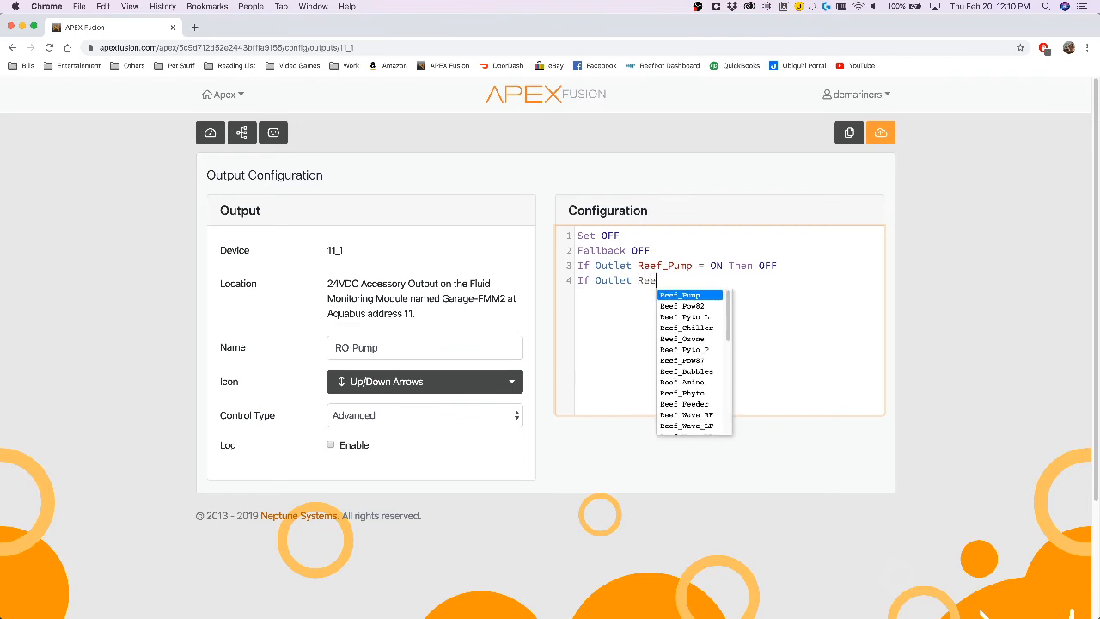
click(680, 294)
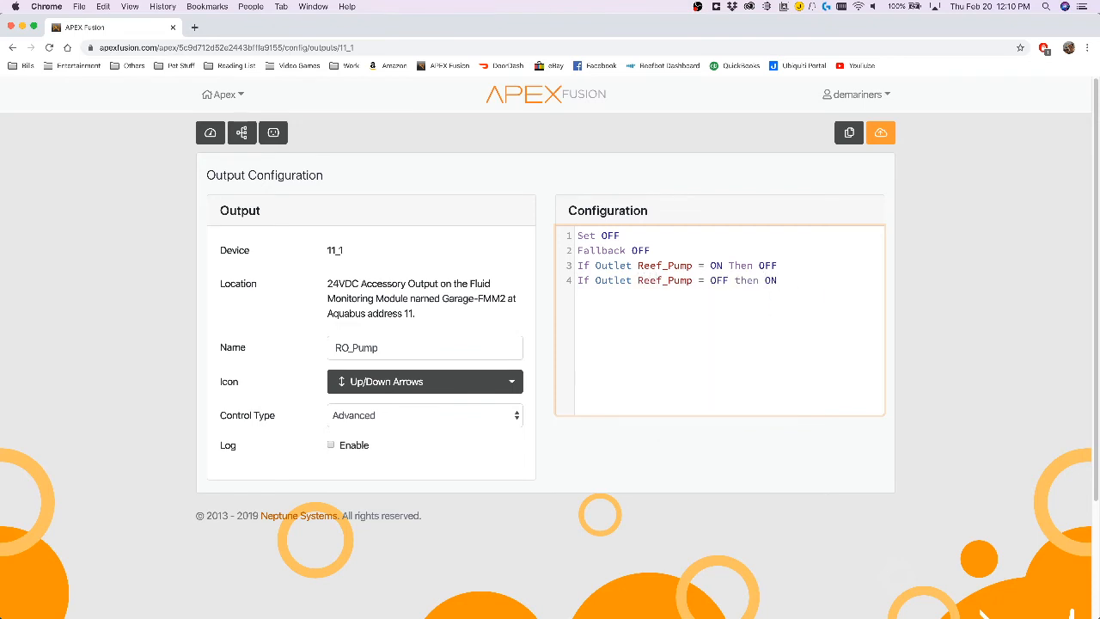
text(If outlet)
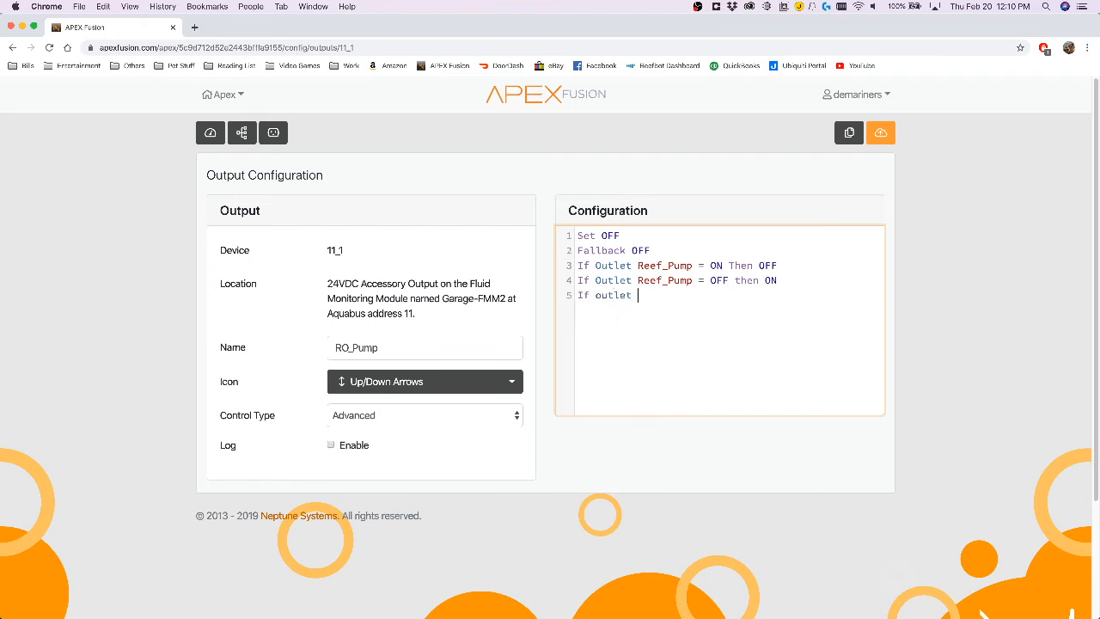
text(Reef_Pump = ON)
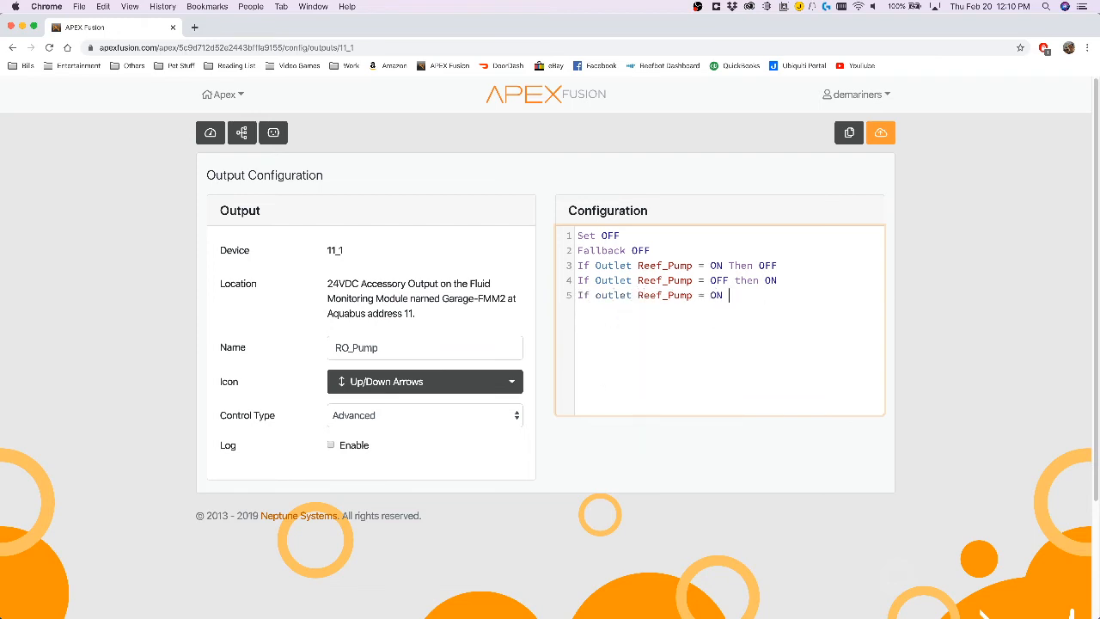
text(Then ON)
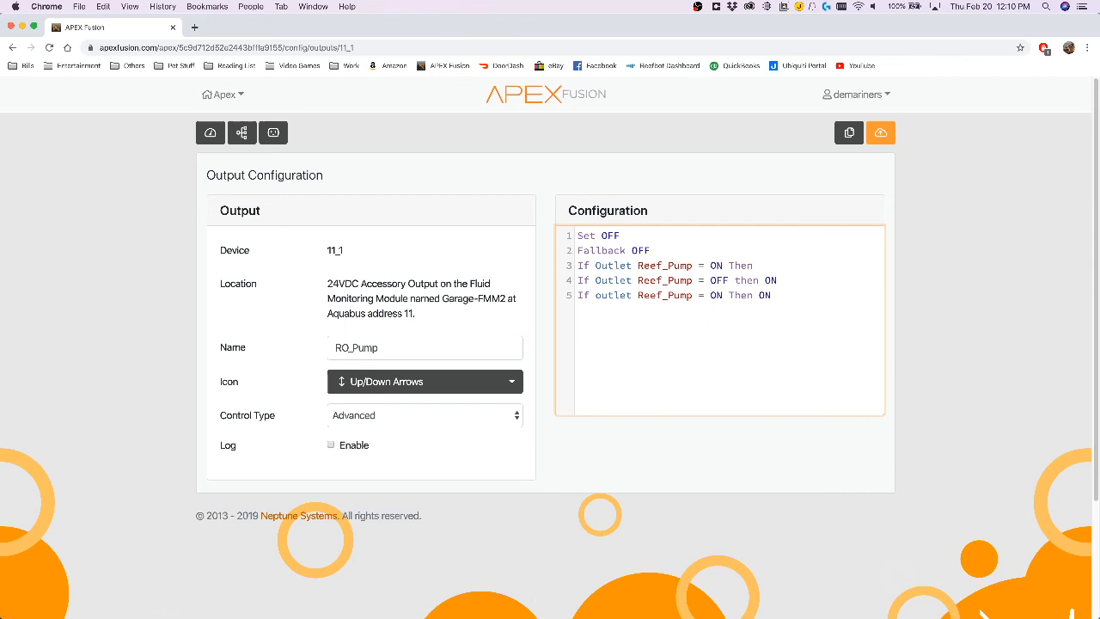
Step: Change line 3 to end 'Then F-Wave-Feed' so the Reef_Pump ON rule applies that profile
text(F-Wave-Feed)
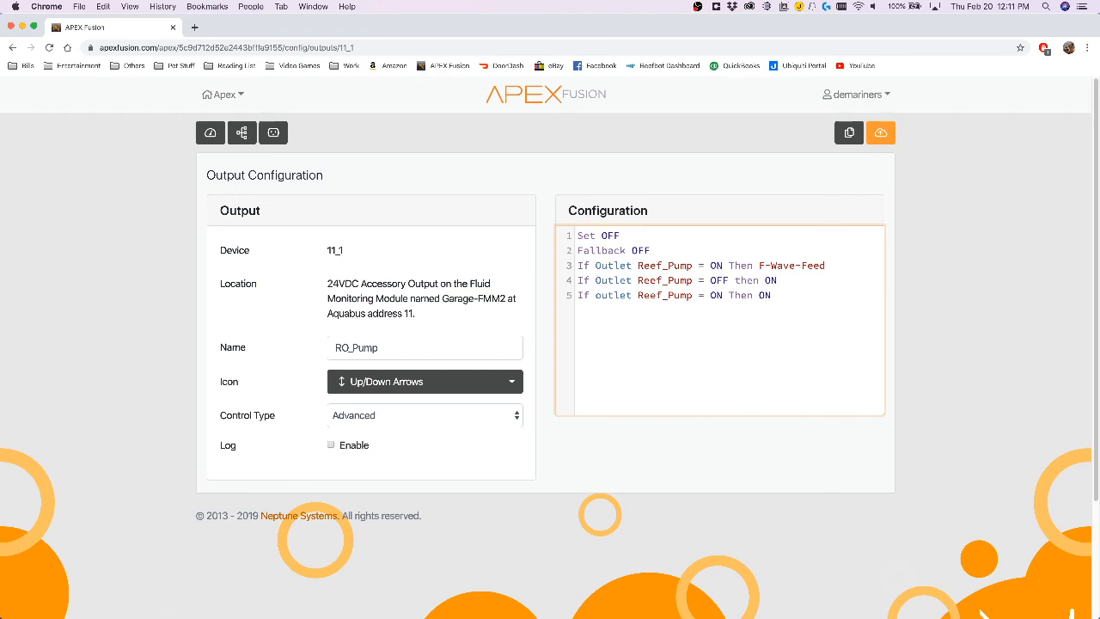
mouse_move(789, 268)
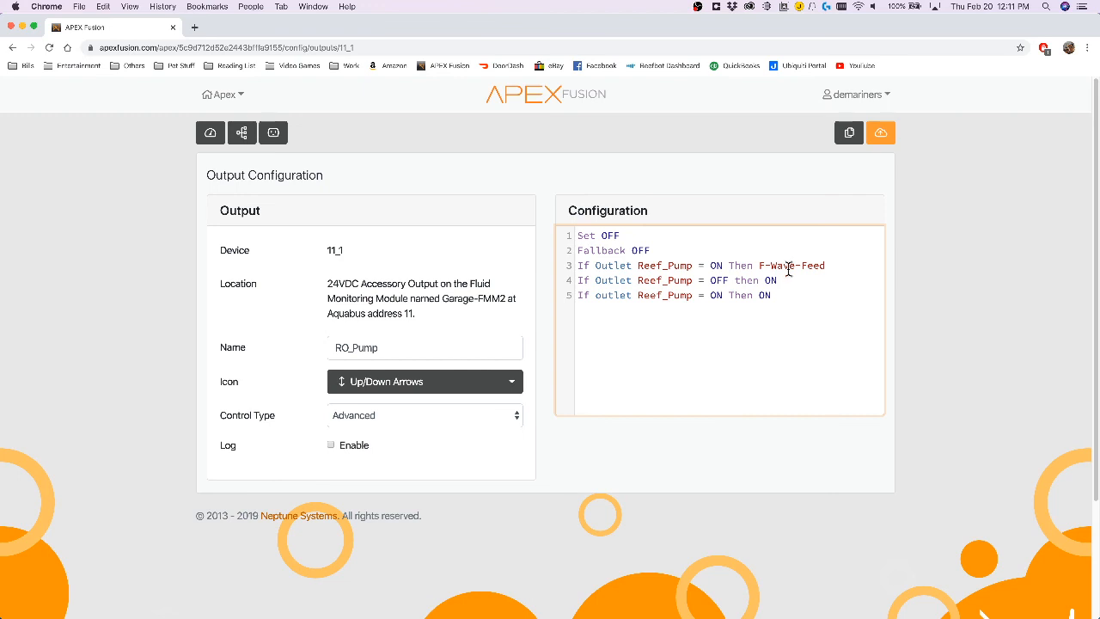